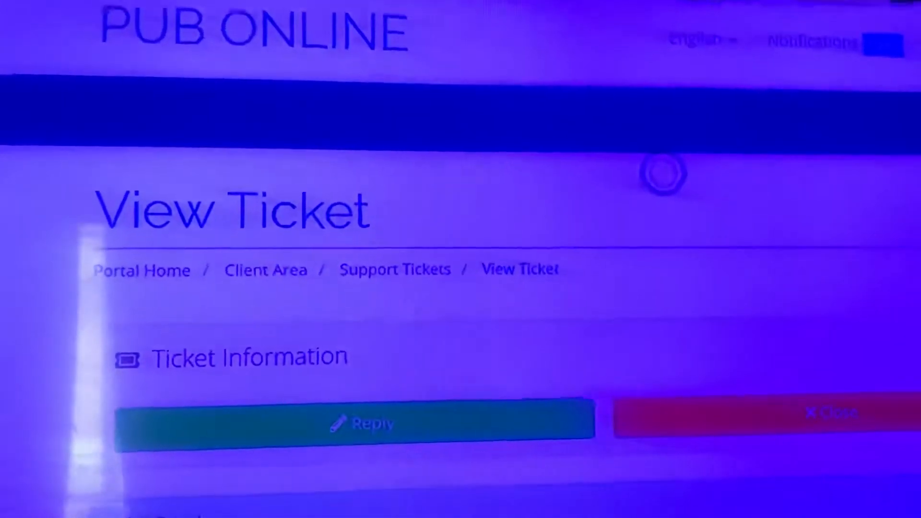
Scroll the View Ticket page to reach the site's navigation menu.
{"action": "scroll", "scroll_direction": "down", "scroll_amount": 3}
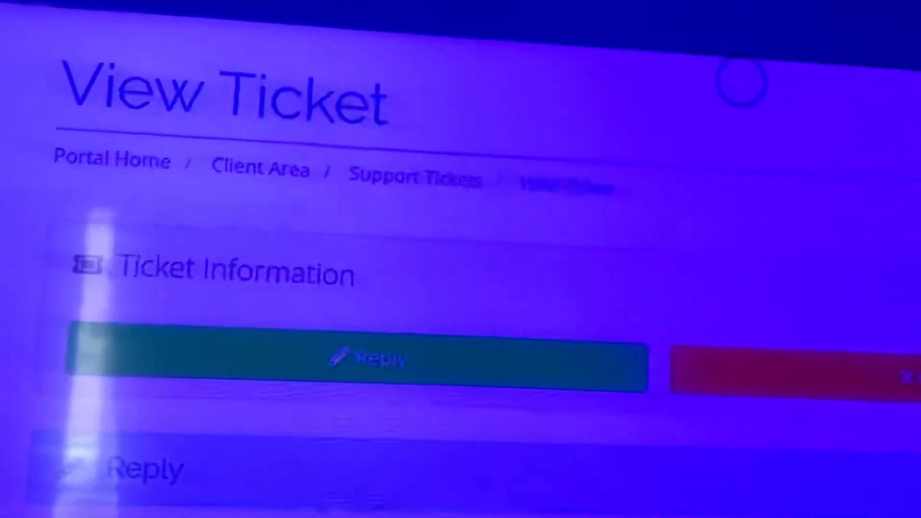
{"action": "scroll", "scroll_direction": "down", "scroll_amount": 3}
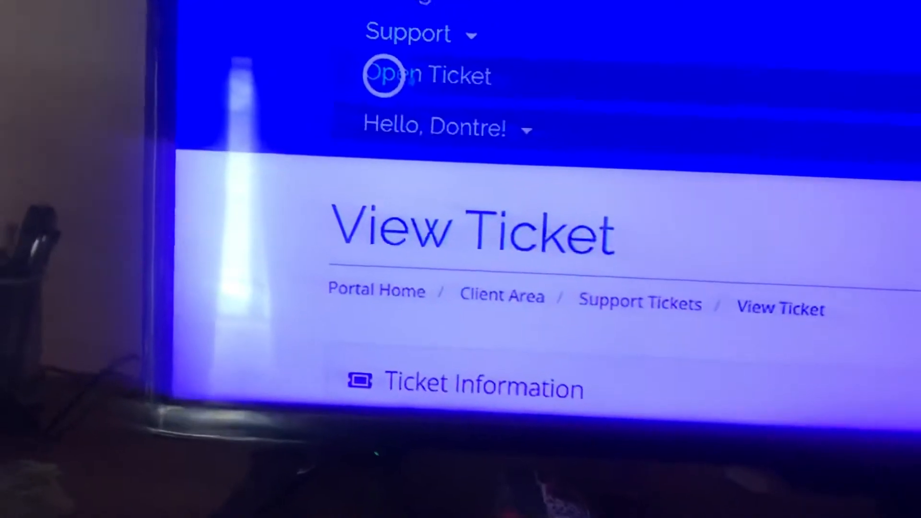
Go to the Open Ticket page from the navigation menu.
{"action": "left_click", "coordinate": [426, 75]}
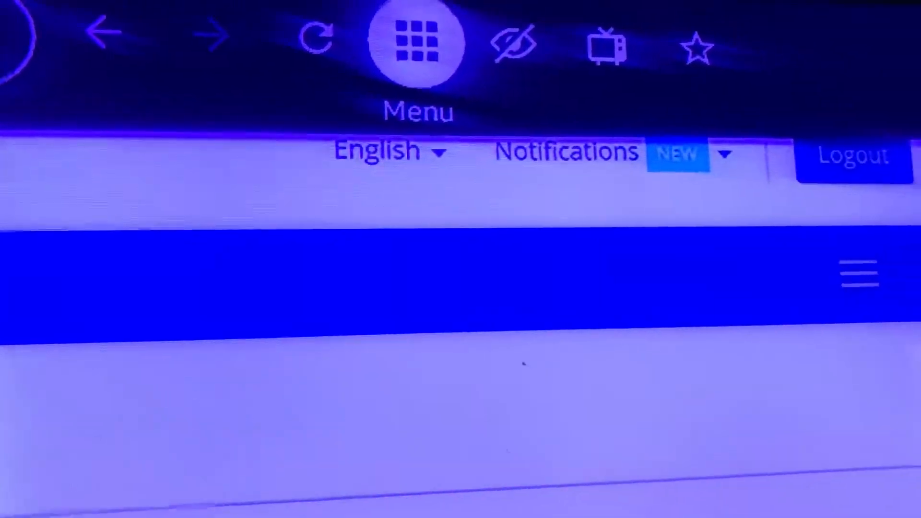
Expand the Services menu so My Services is shown.
{"action": "scroll", "scroll_direction": "down", "scroll_amount": 3}
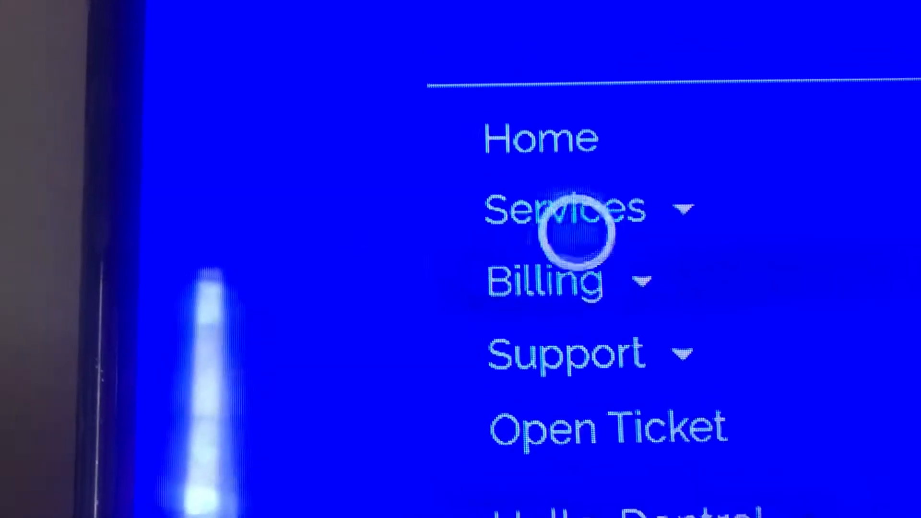
{"action": "left_click", "coordinate": [564, 208]}
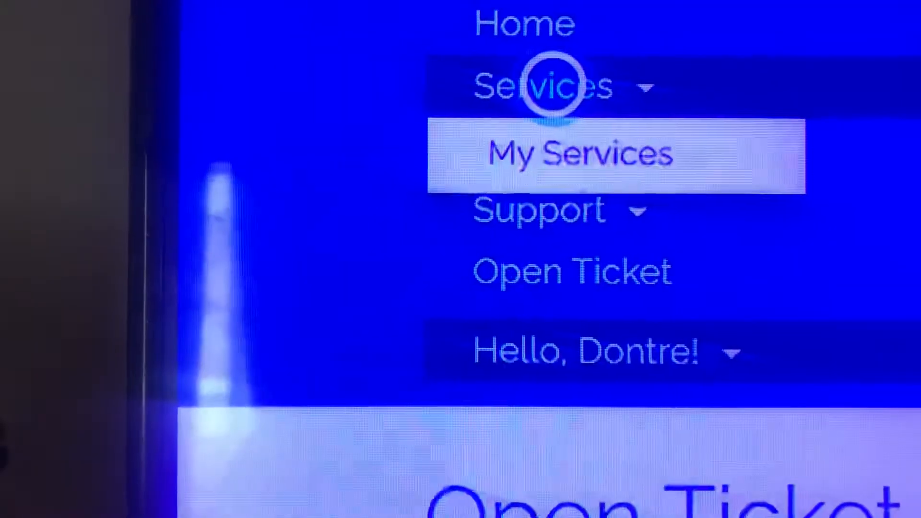